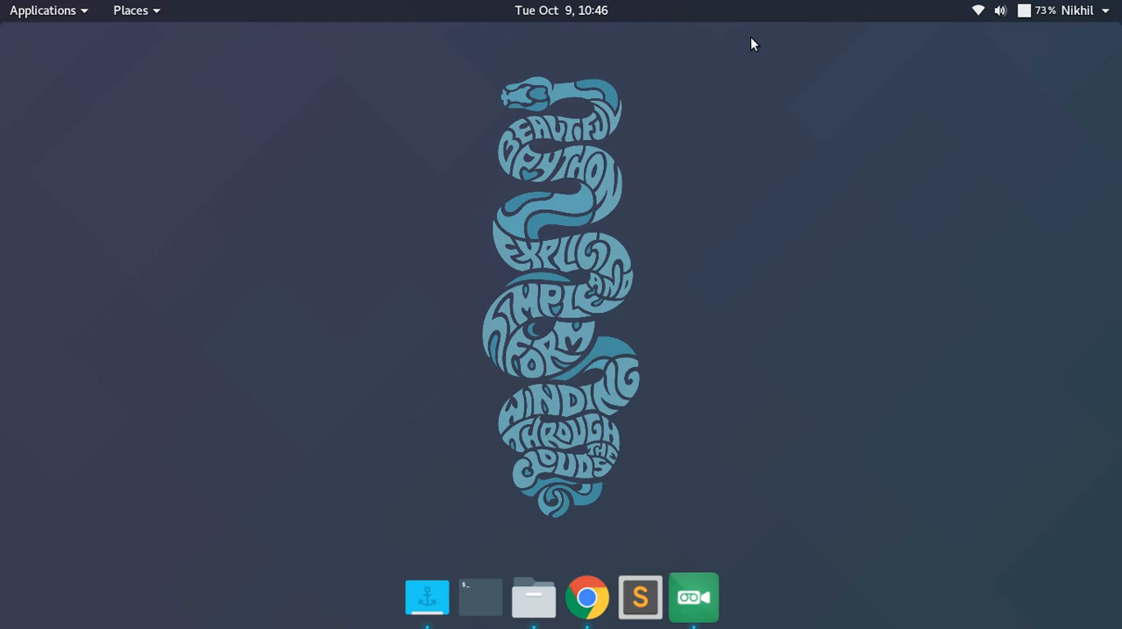
{"action": "mouse_move", "coordinate": [620, 497]}
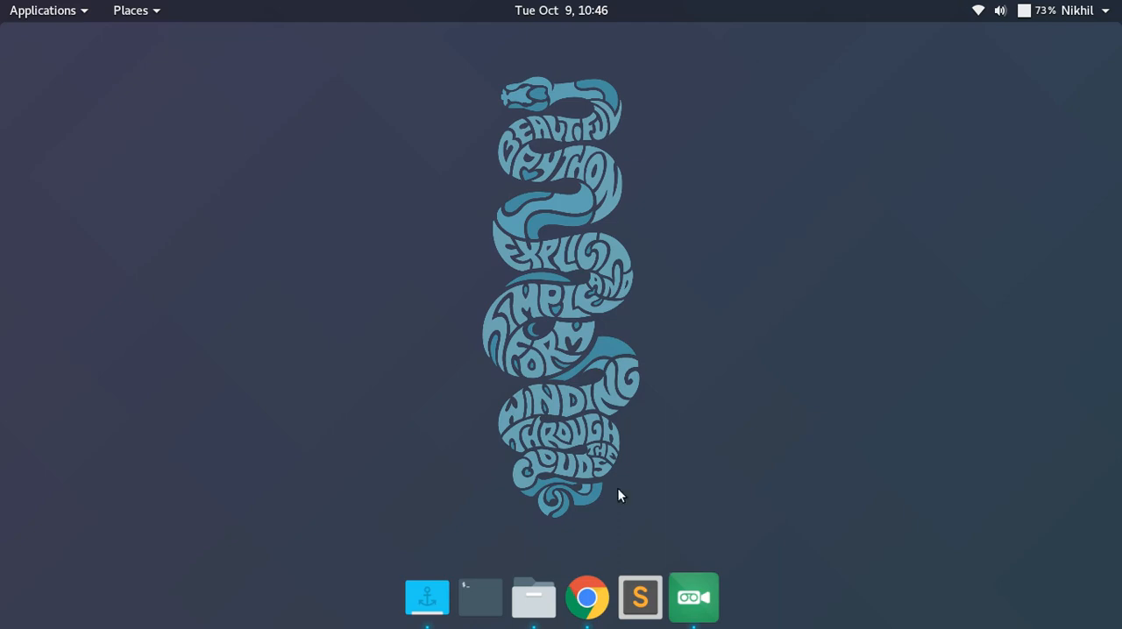
- Review the Person dataclass fields name, city and age in the Tutorial notebook
{"action": "left_click", "coordinate": [589, 600]}
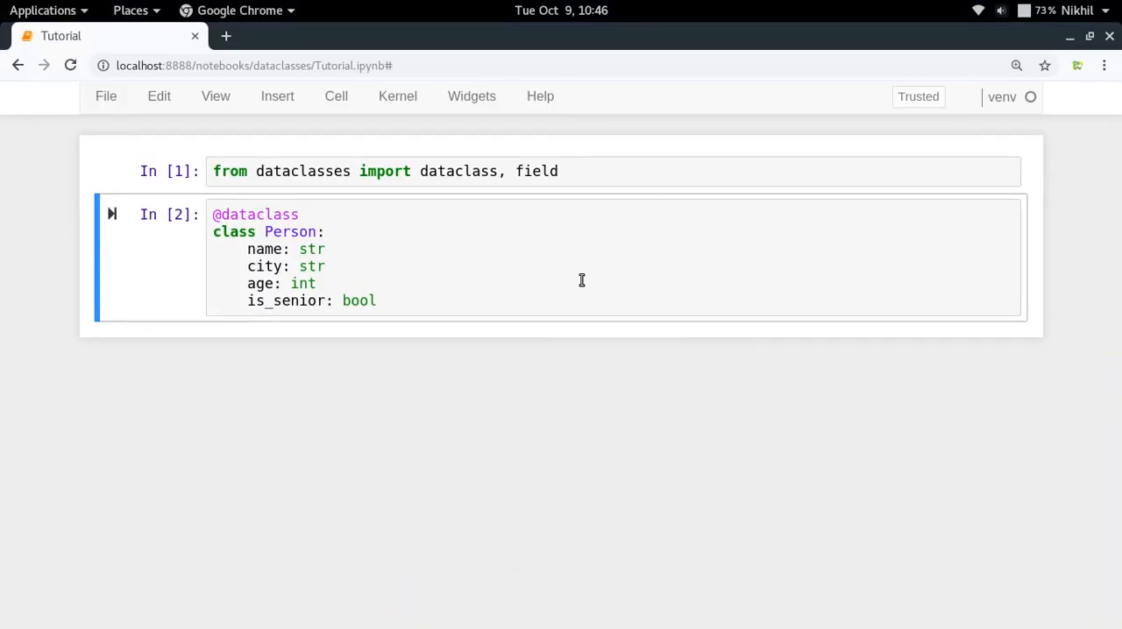
{"action": "mouse_move", "coordinate": [270, 249]}
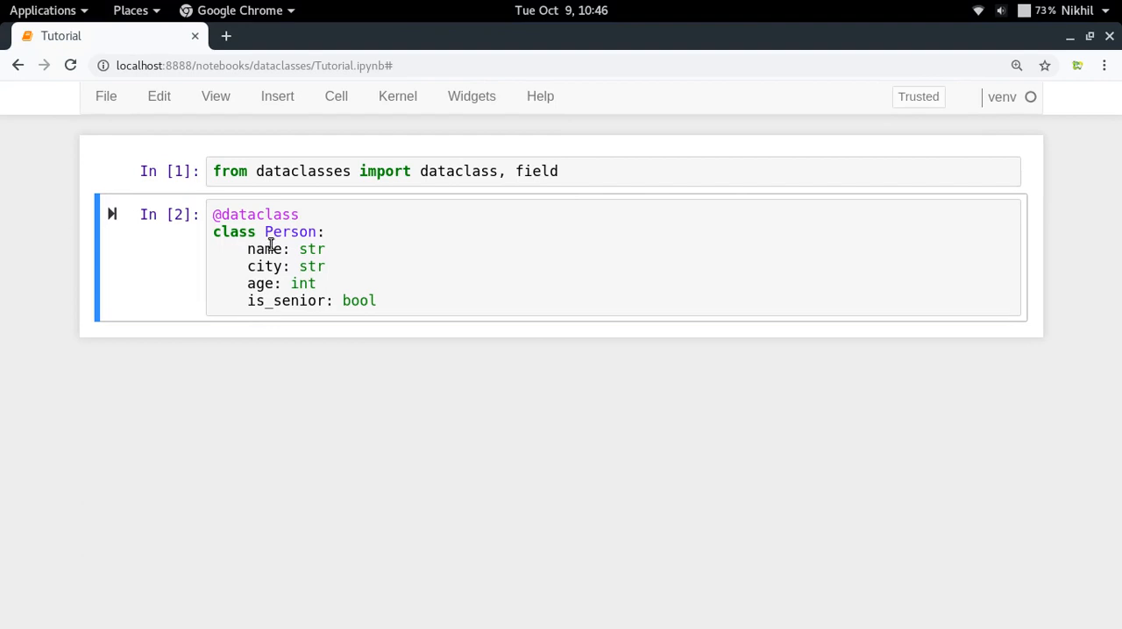
{"action": "left_click_drag", "start_coordinate": [247, 249], "coordinate": [323, 267]}
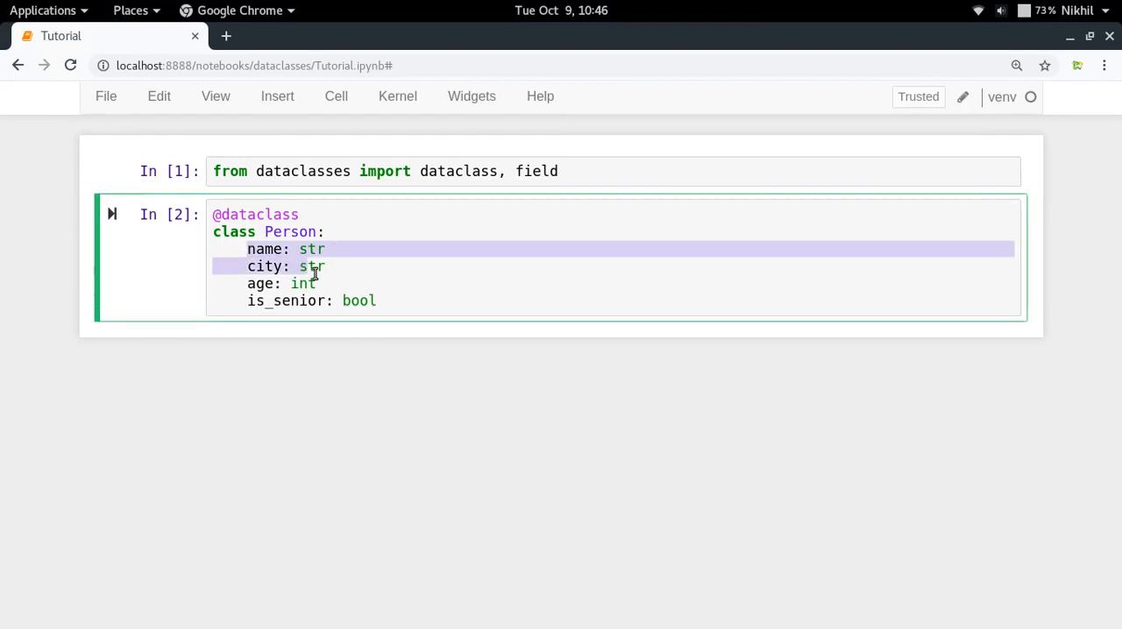
{"action": "left_click_drag", "start_coordinate": [315, 249], "coordinate": [329, 284]}
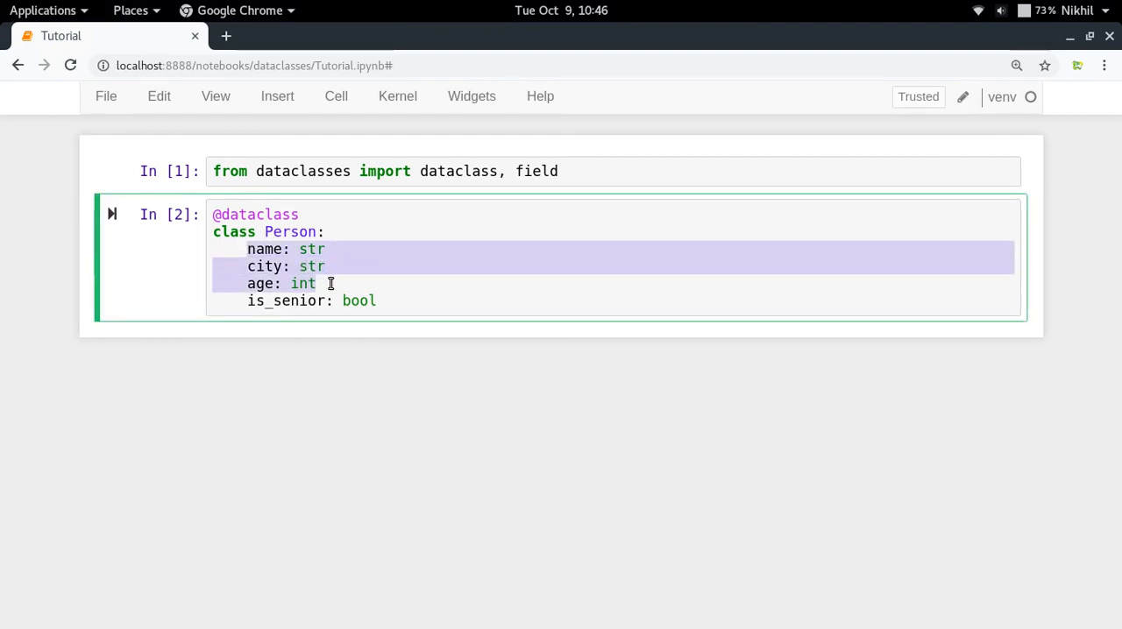
{"action": "left_click", "coordinate": [319, 284]}
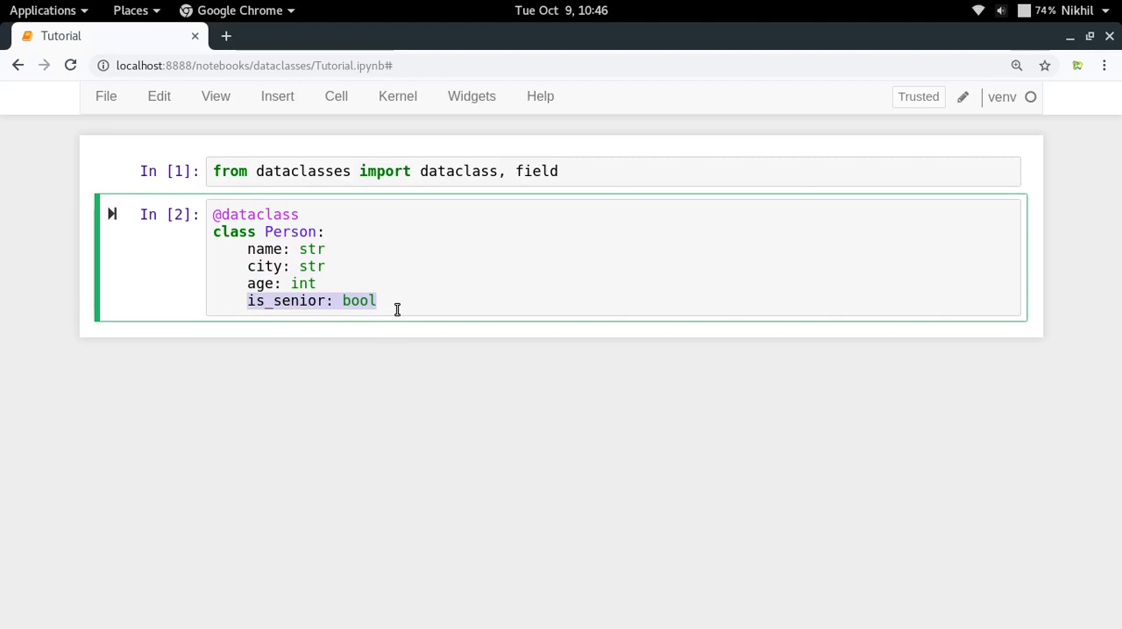
- Position the insertion point after 'is_senior: bool' to begin a new method line
{"action": "left_click", "coordinate": [389, 301]}
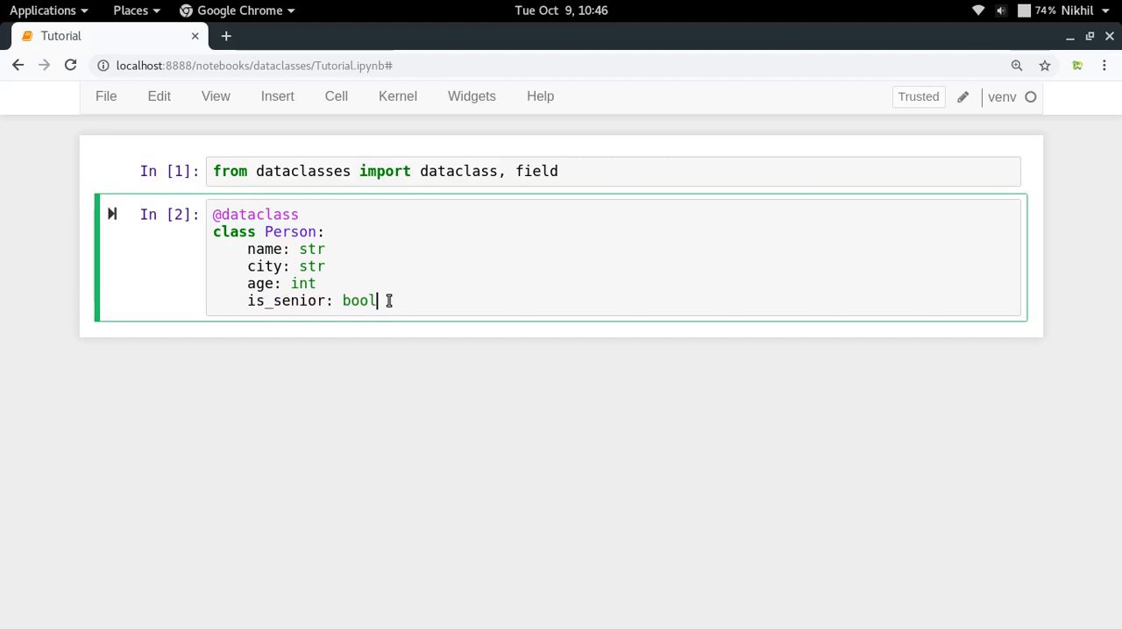
{"action": "double_click", "coordinate": [358, 301]}
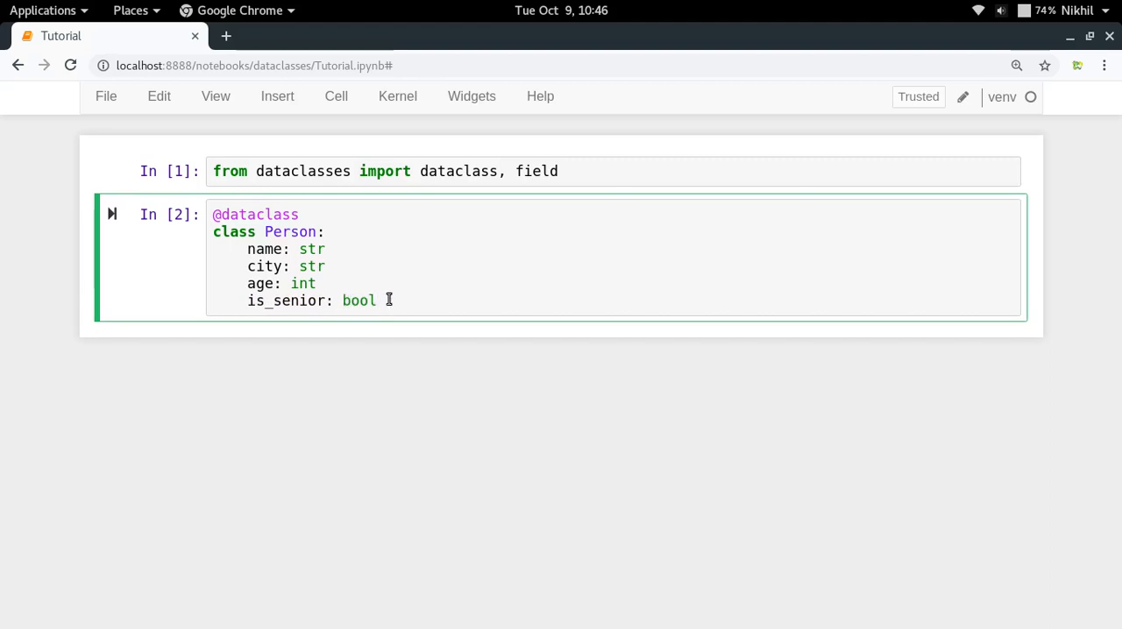
{"action": "left_click", "coordinate": [390, 300]}
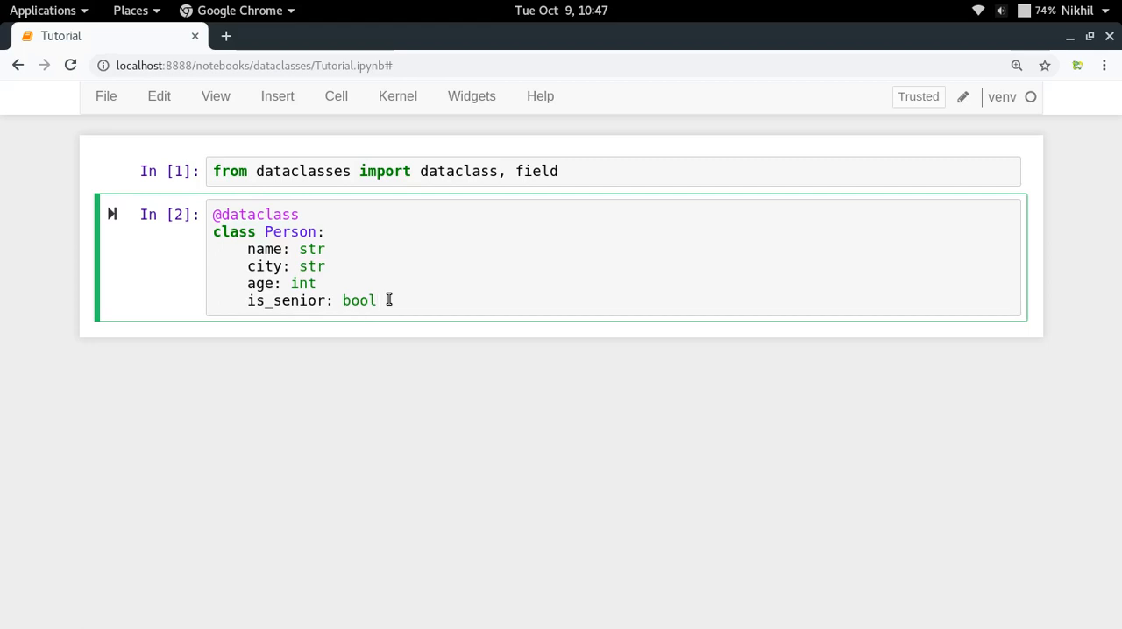
{"action": "left_click", "coordinate": [379, 299]}
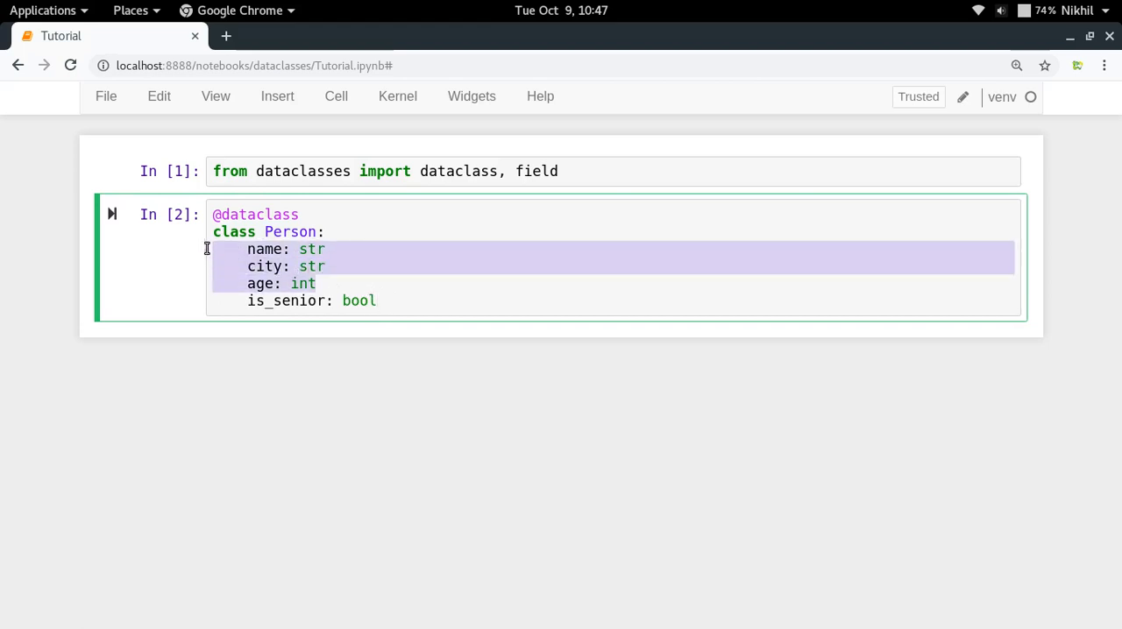
{"action": "mouse_move", "coordinate": [270, 266]}
{"action": "type", "text": "de"}
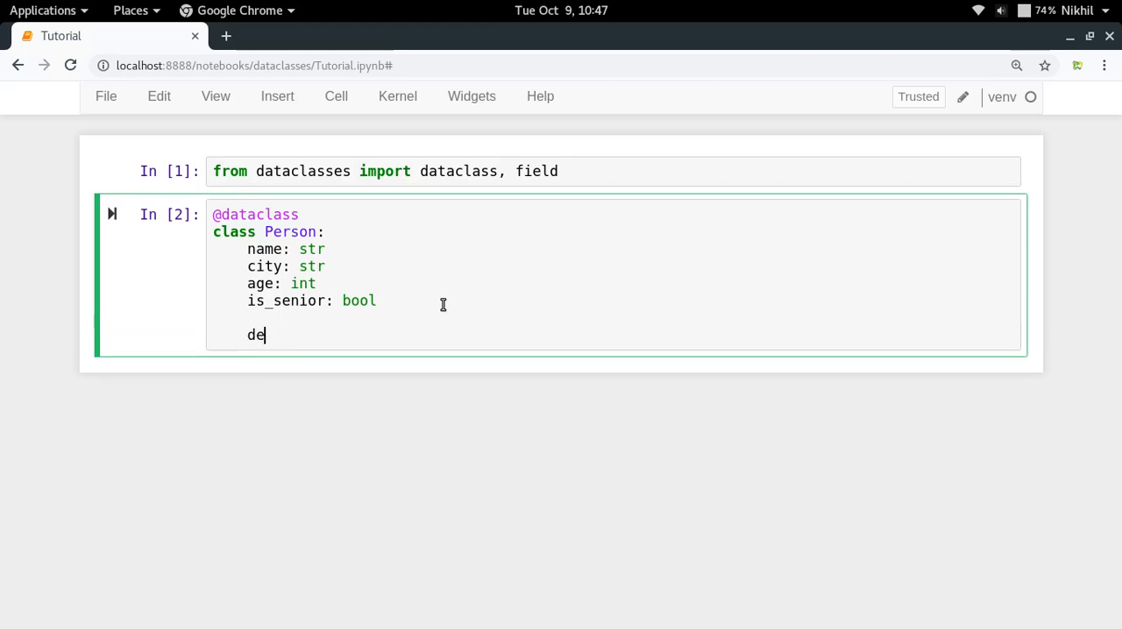
- Define the __post_init__(self) method header in the Person dataclass
{"action": "type", "text": "f __post_i"}
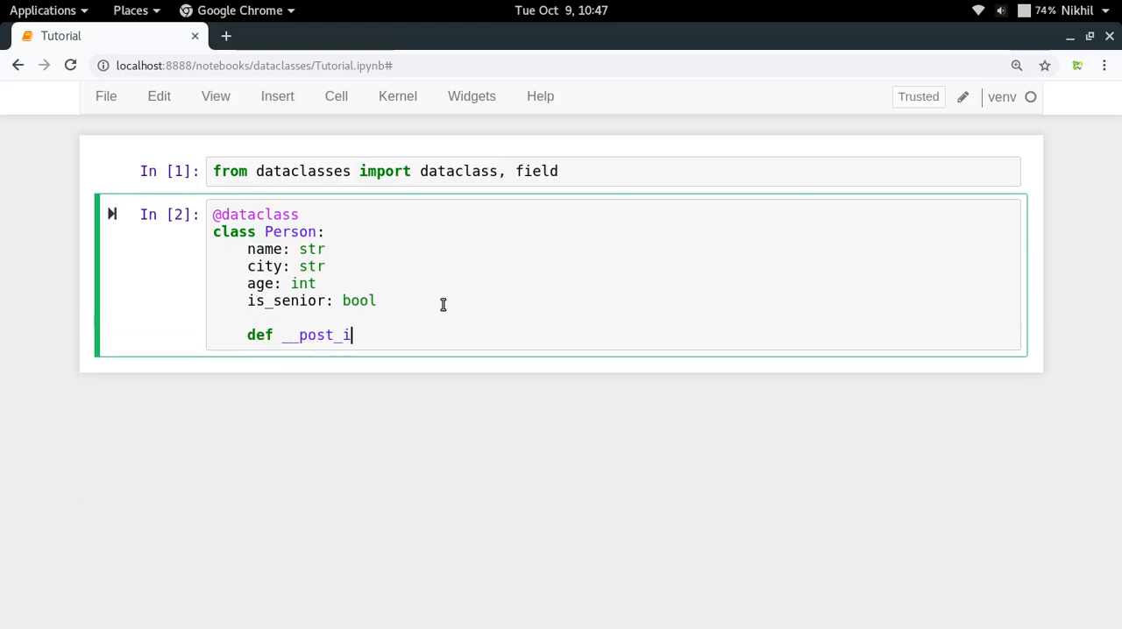
{"action": "type", "text": "nit__()"}
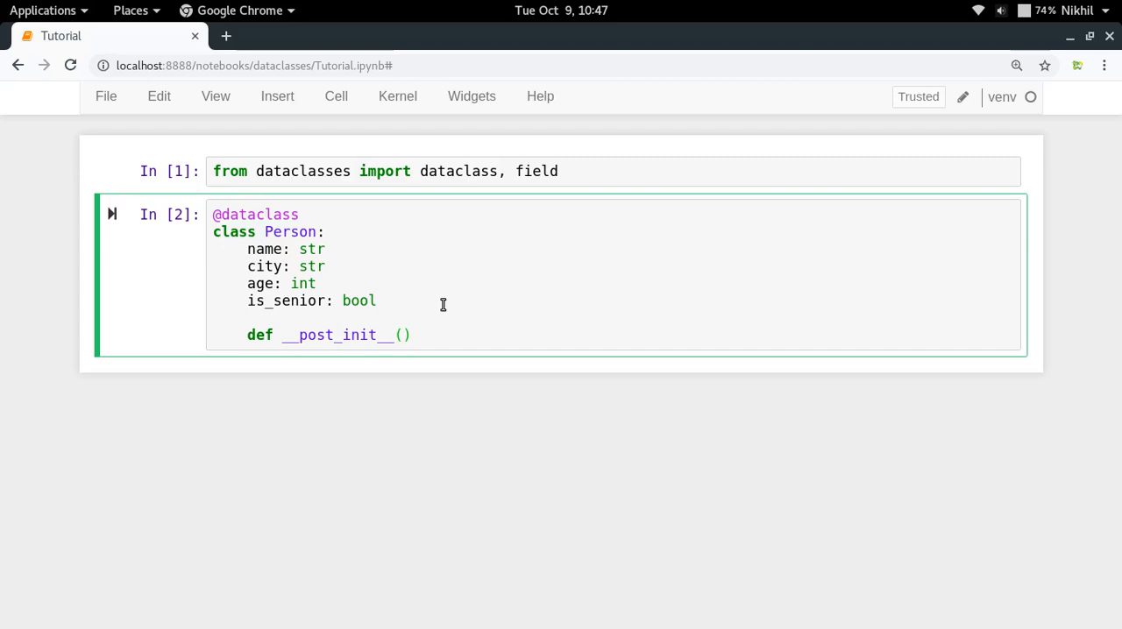
{"action": "left_click", "coordinate": [401, 335]}
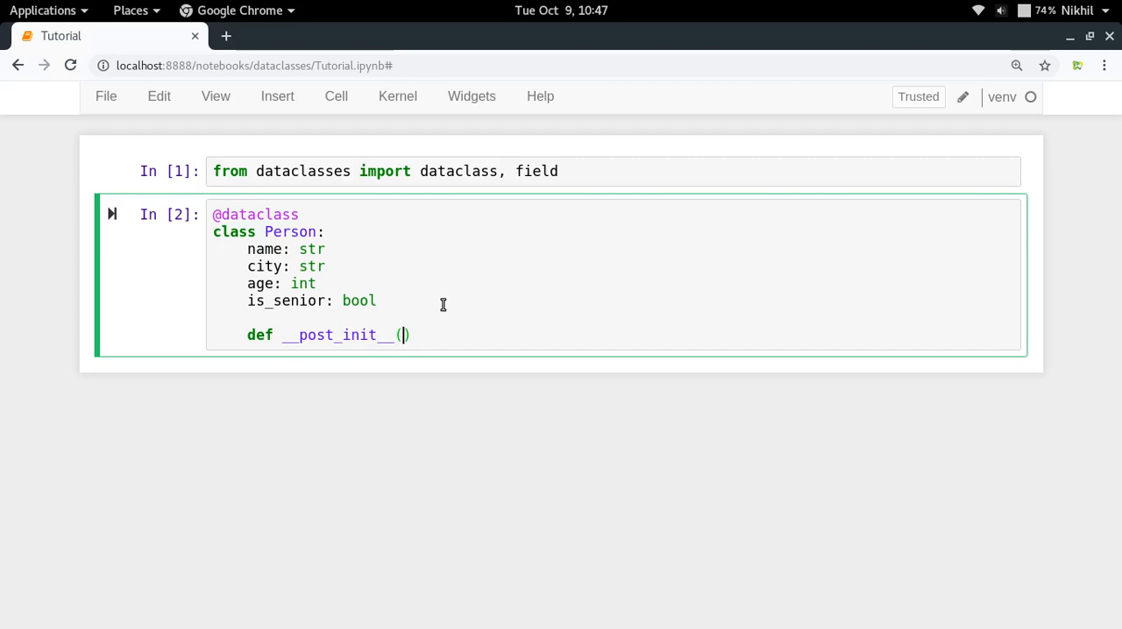
{"action": "type", "text": "self"}
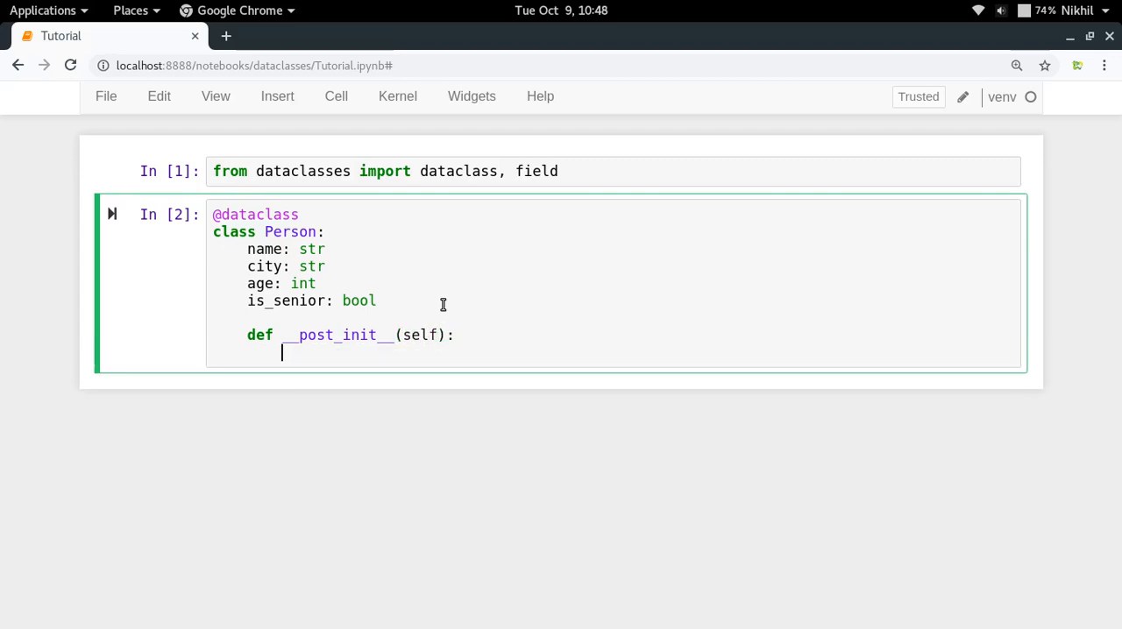
- Set self.is_senior = True when self.age >= 60, else False, inside __post_init__
{"action": "type", "text": "if"}
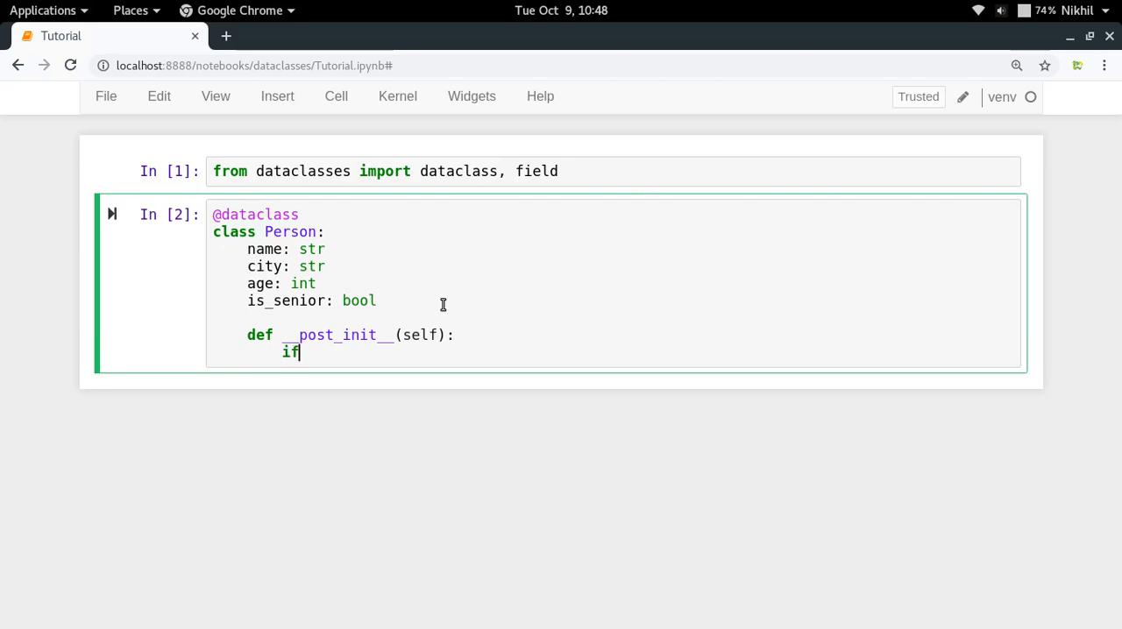
{"action": "type", "text": "self.age >"}
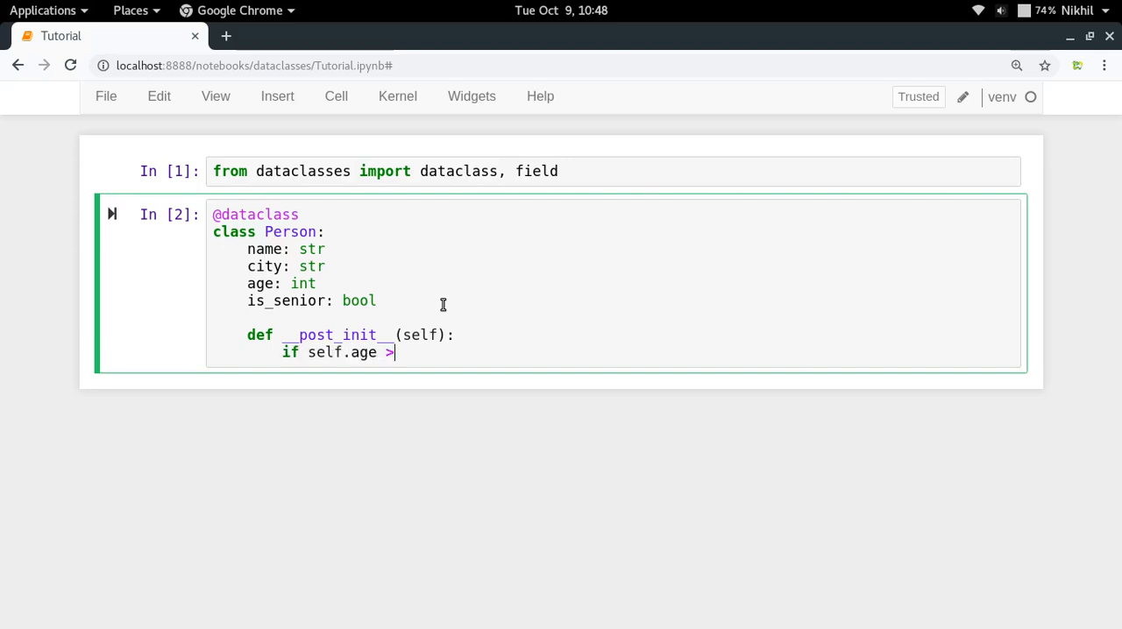
{"action": "type", "text": "= 60:"}
{"action": "type", "text": "self.i"}
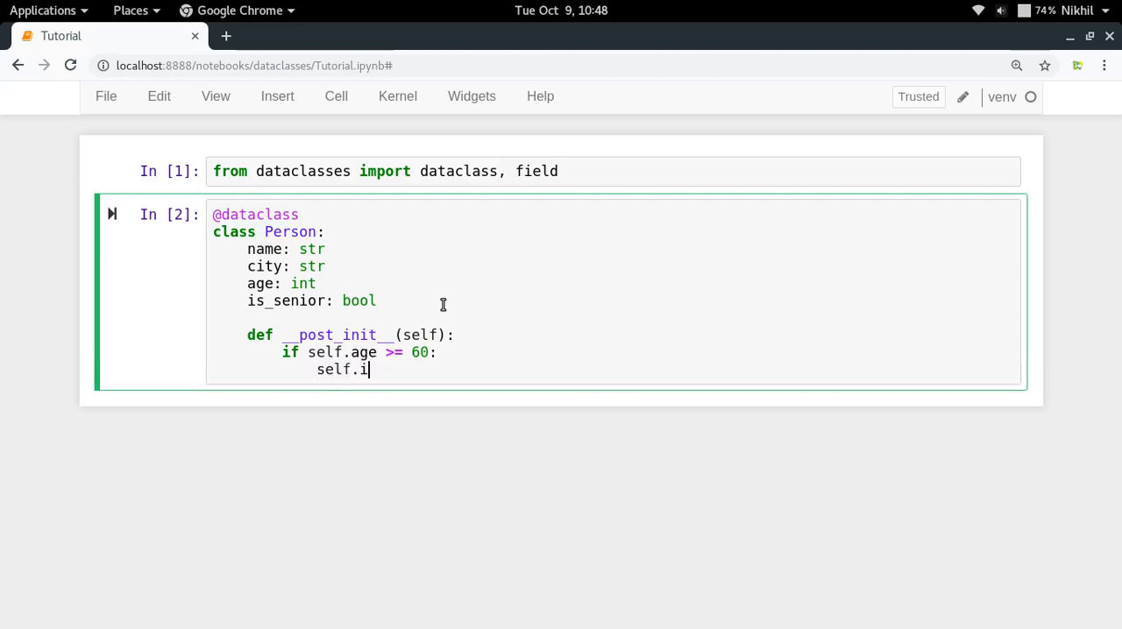
{"action": "type", "text": "s_senior"}
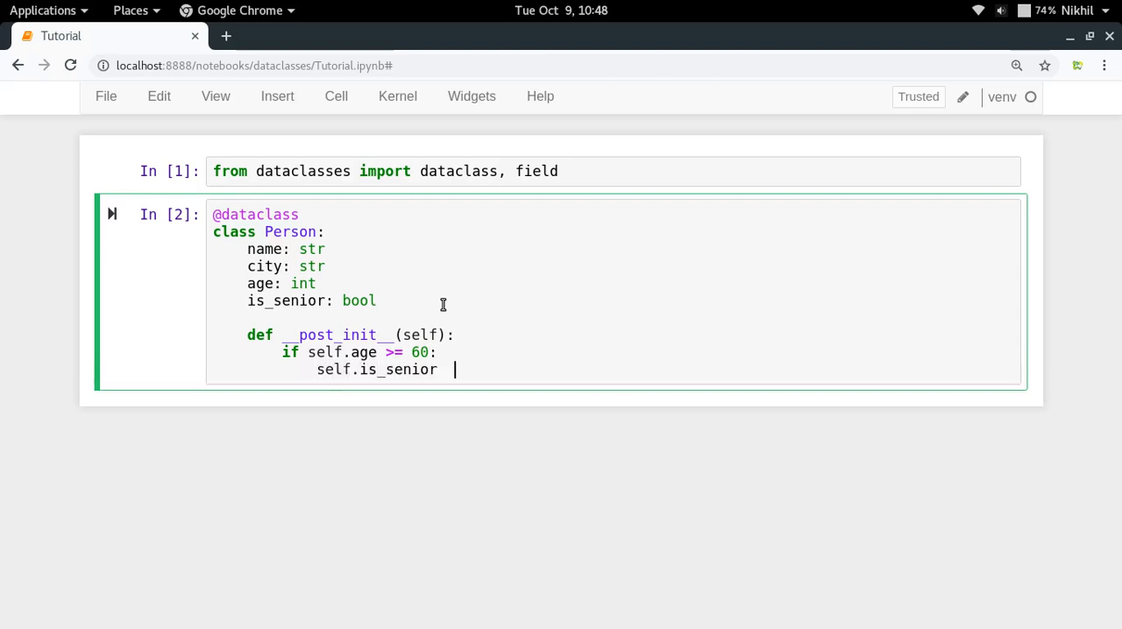
{"action": "type", "text": "= True"}
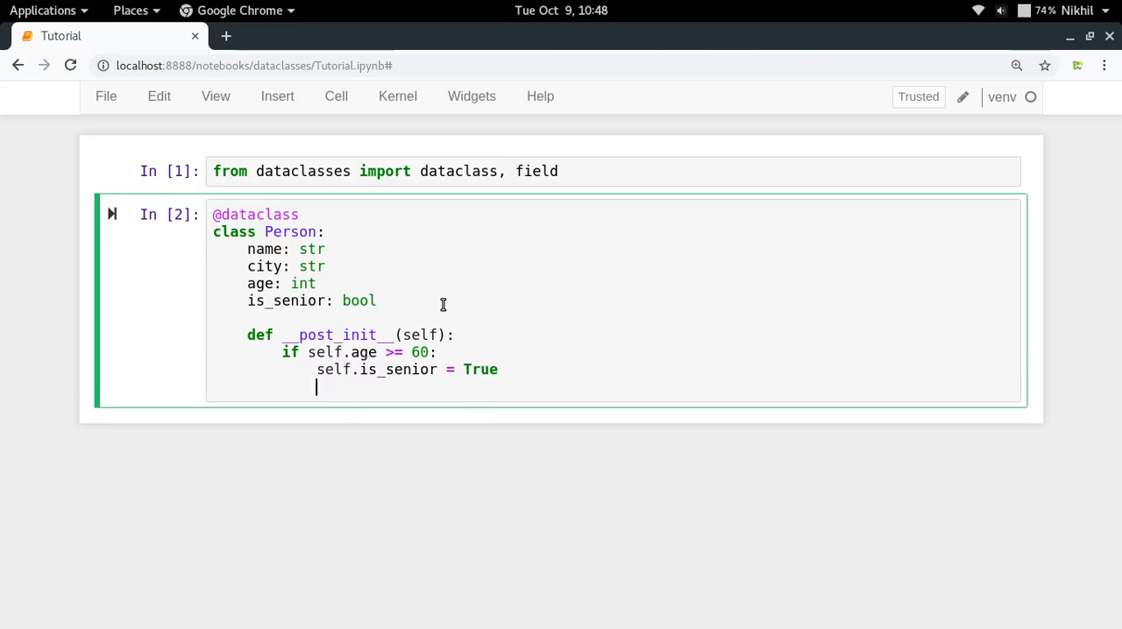
{"action": "type", "text": "else:"}
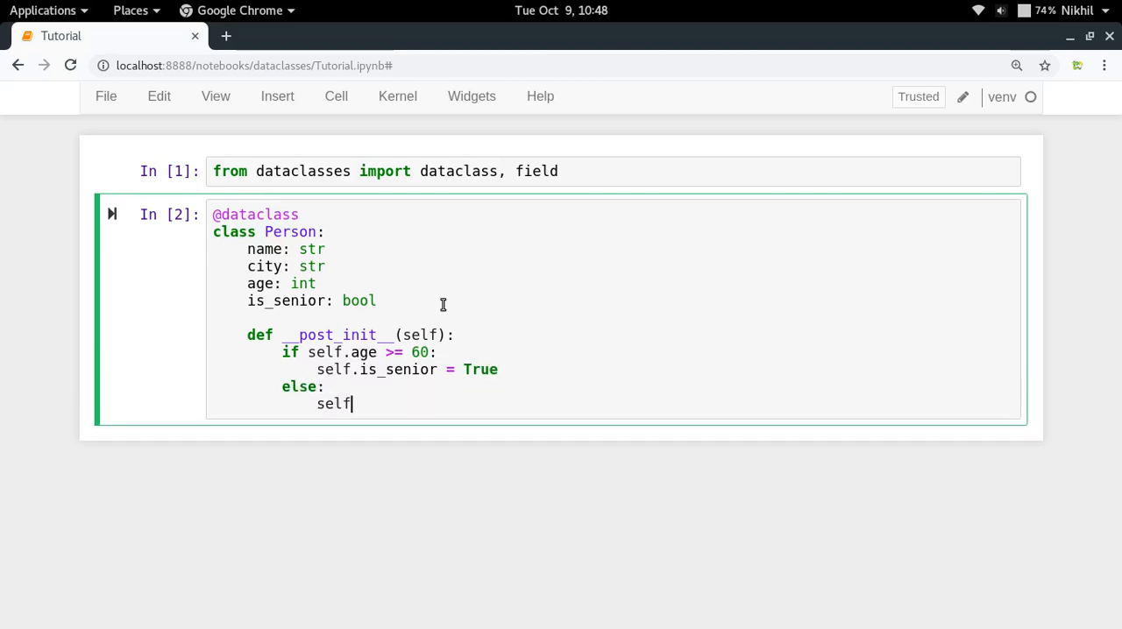
{"action": "type", "text": ".is_senior"}
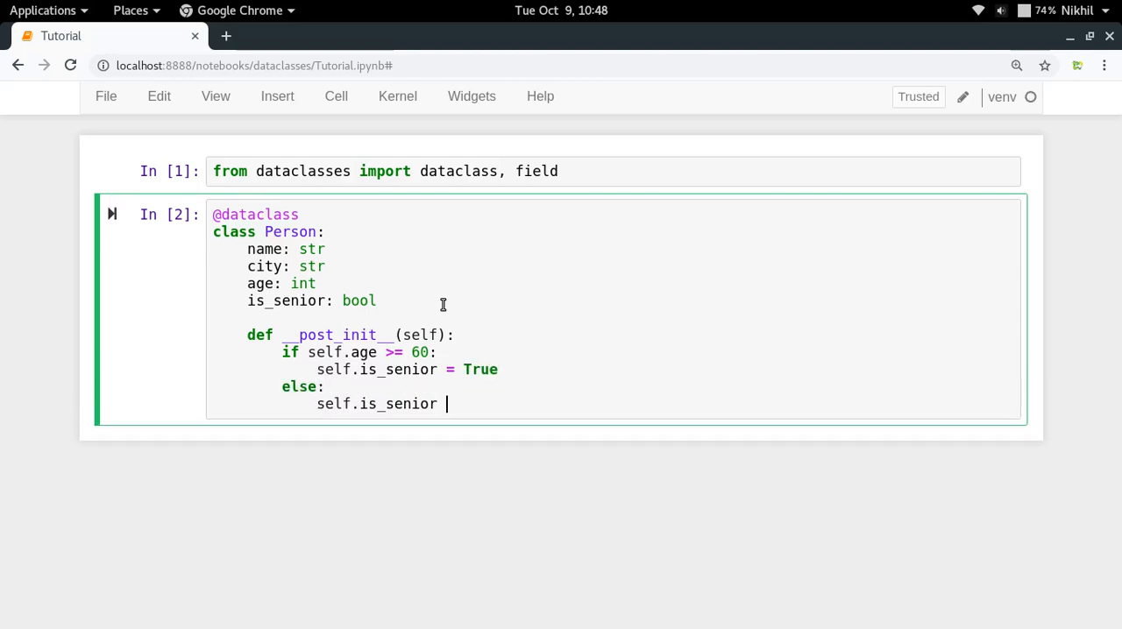
{"action": "type", "text": "= False"}
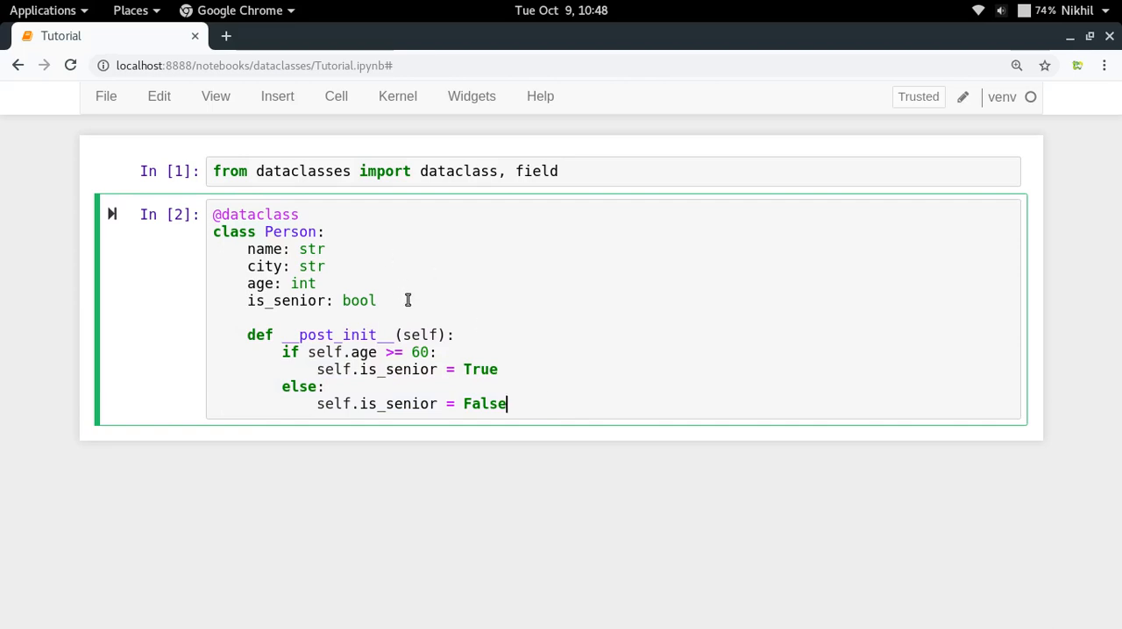
- Declare is_senior as bool = field(init=False) and run the Person class cell
{"action": "type", "text": "= f"}
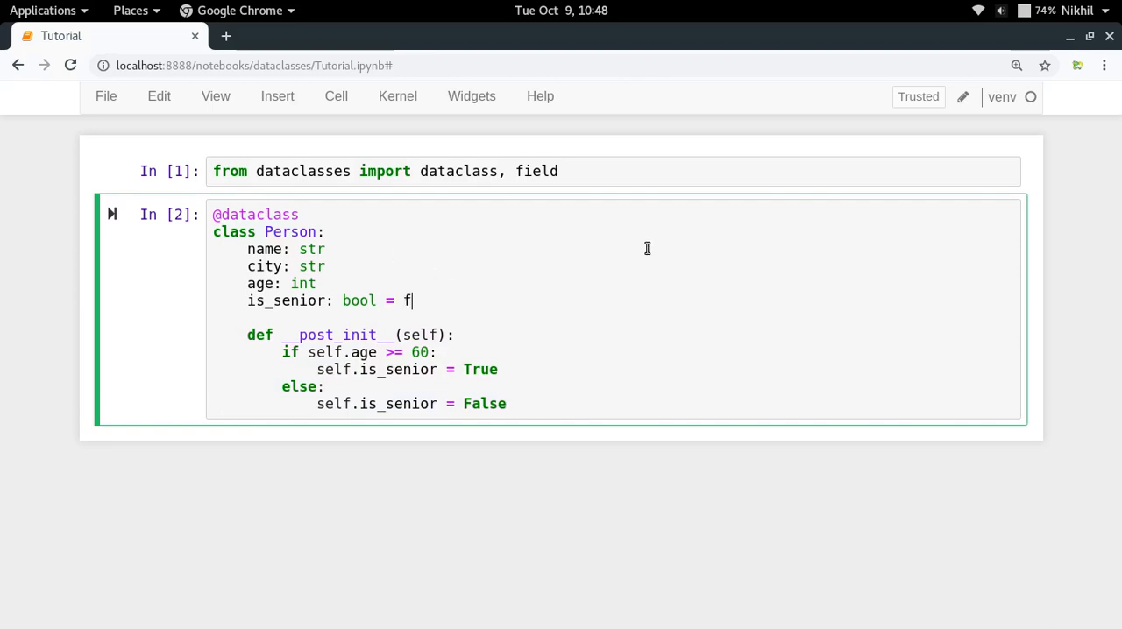
{"action": "type", "text": "ield()"}
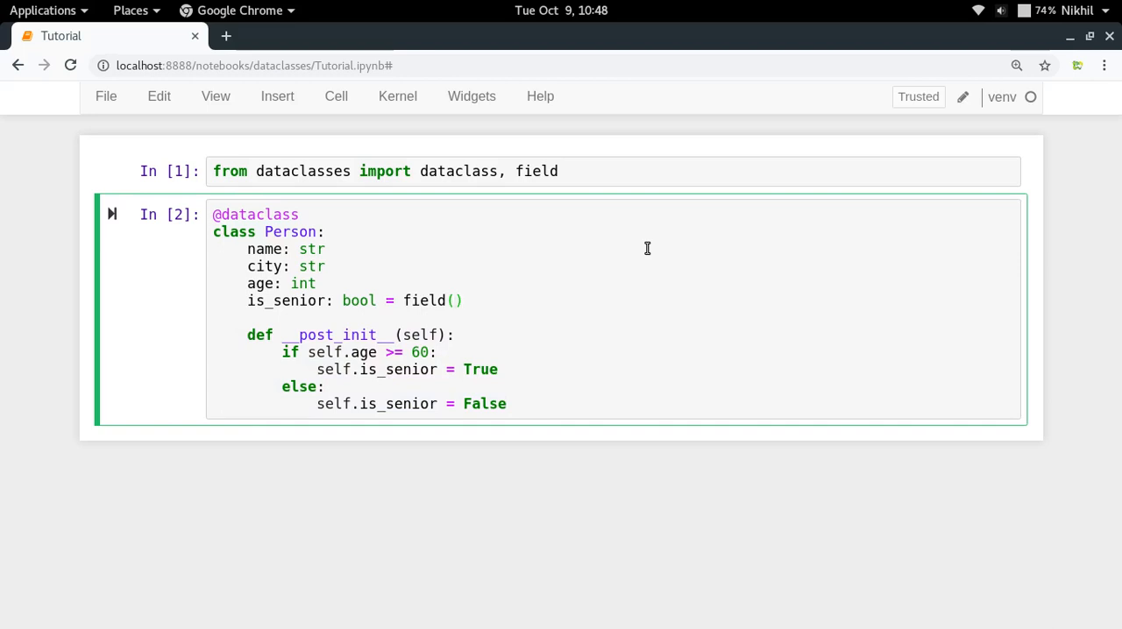
{"action": "type", "text": "init="}
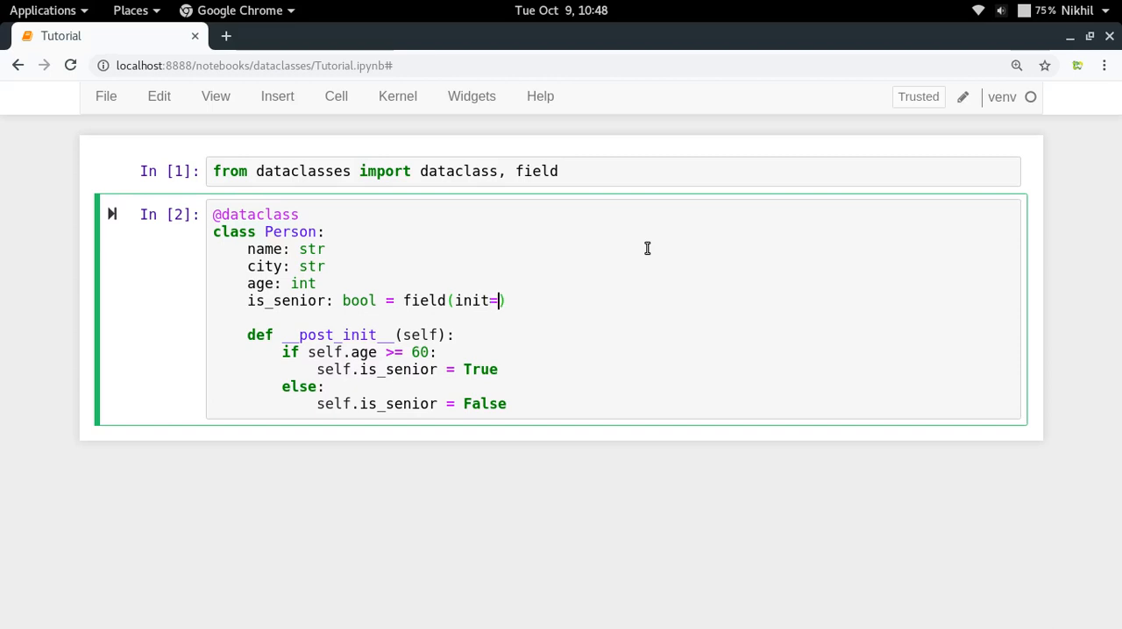
{"action": "type", "text": "False"}
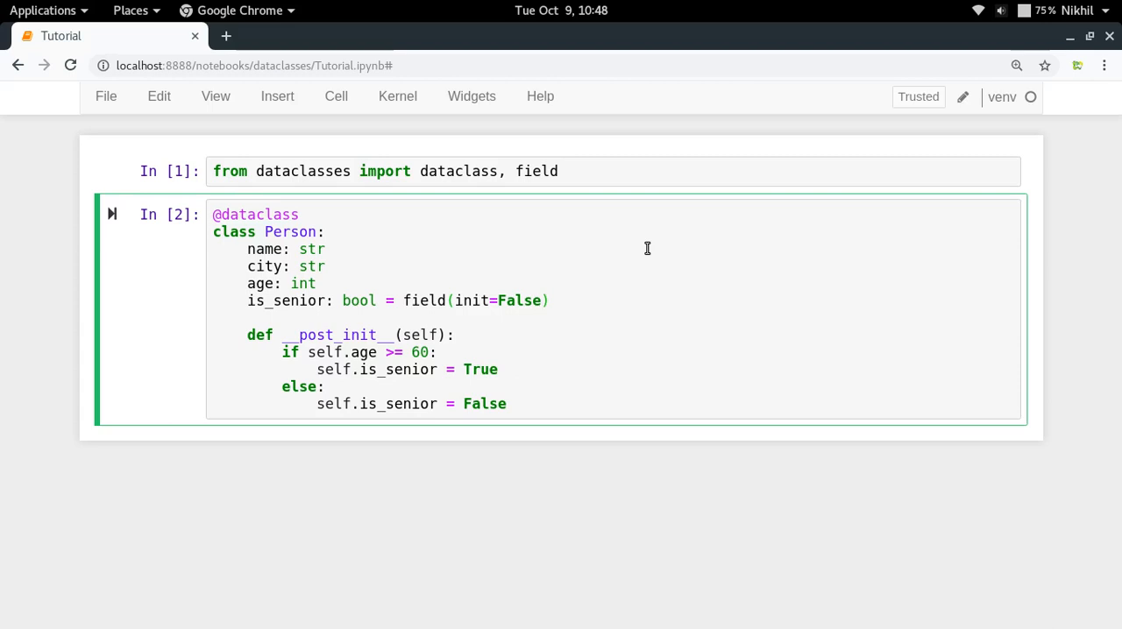
{"action": "mouse_move", "coordinate": [319, 301]}
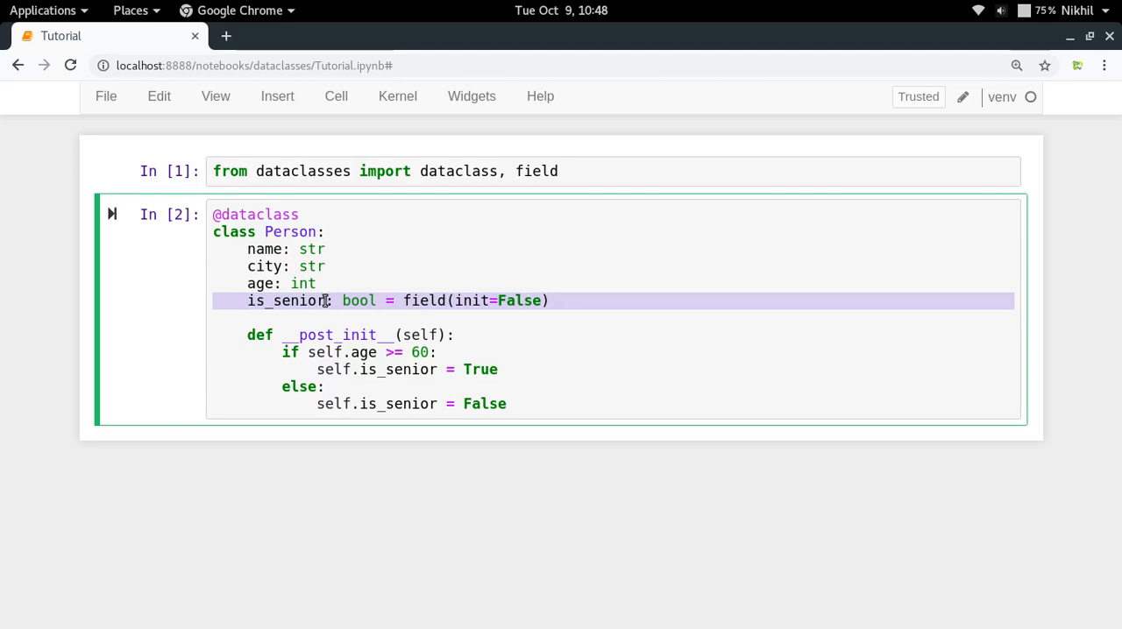
{"action": "key", "text": "Shift+Enter"}
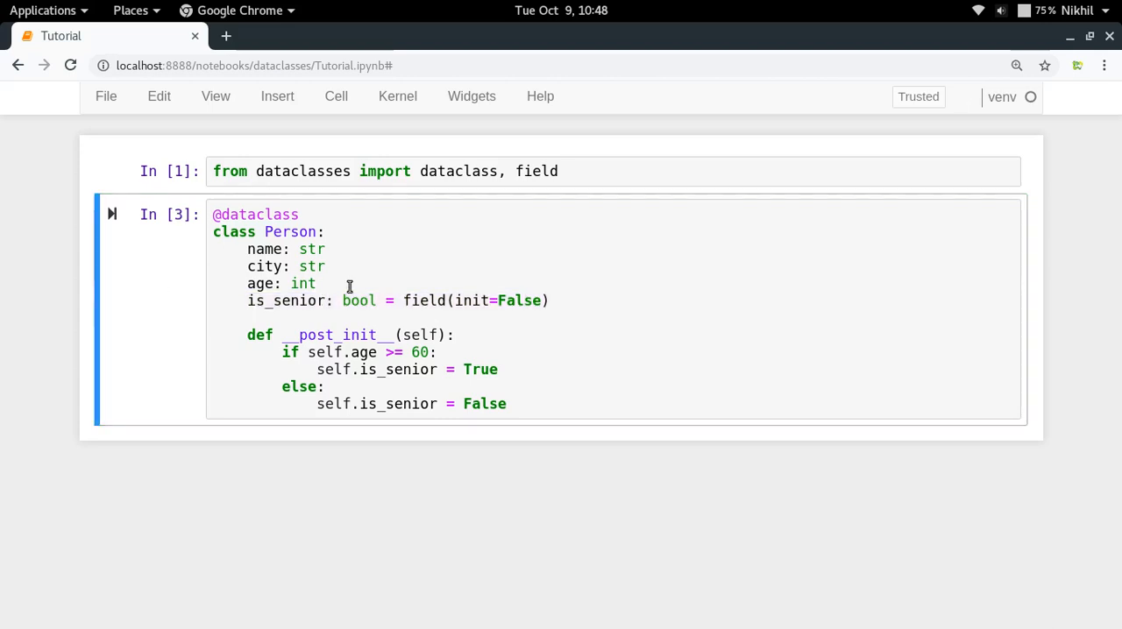
- Create p = Person('Nikhil', 'Delhi', 65) in a new cell
{"action": "type", "text": "p ="}
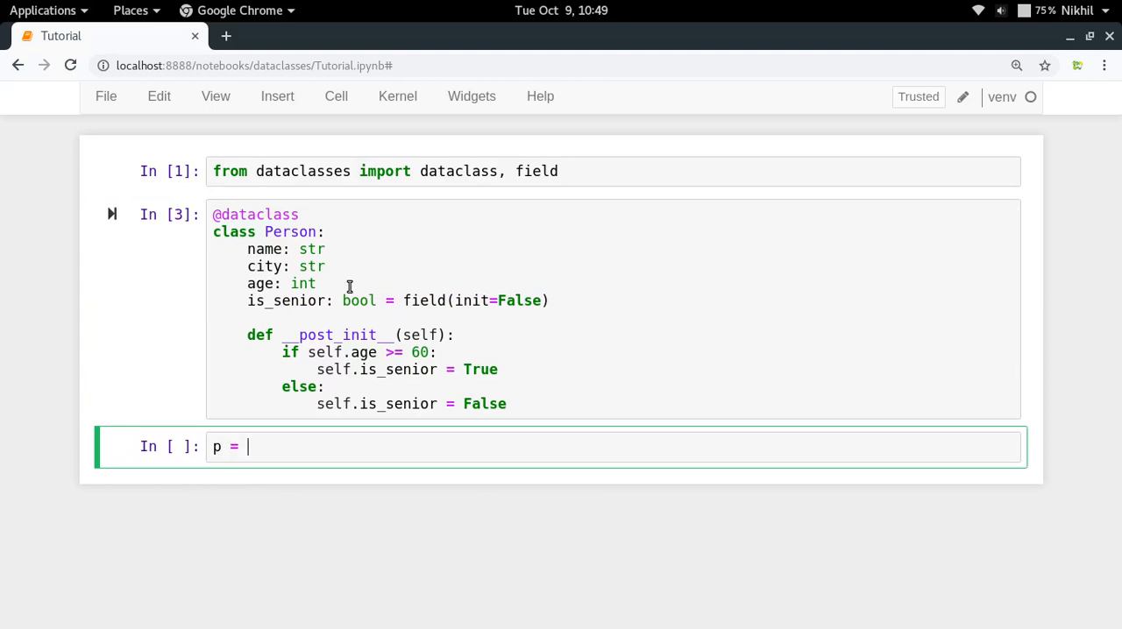
{"action": "type", "text": "Person()"}
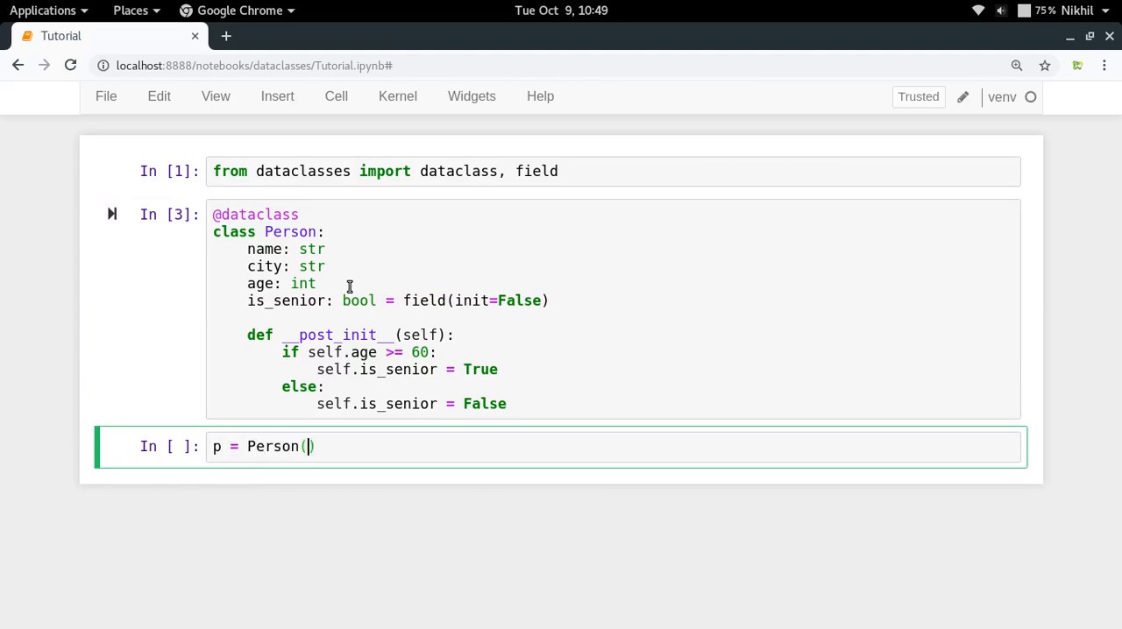
{"action": "type", "text": "'Nikhil'"}
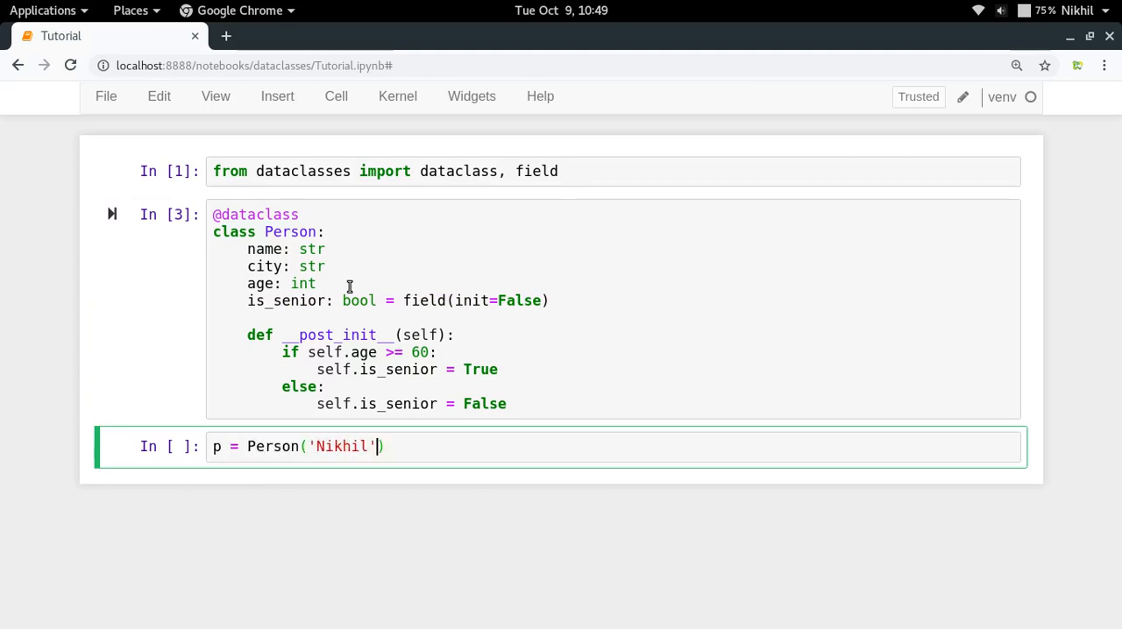
{"action": "type", "text": ", 'Delhi',"}
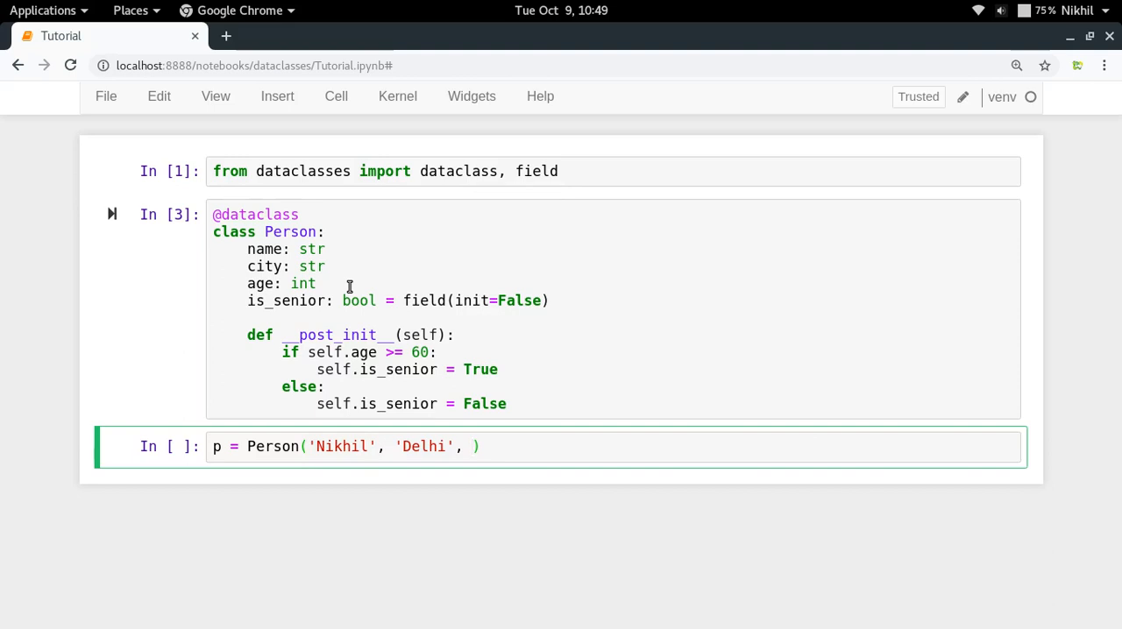
{"action": "type", "text": "2"}
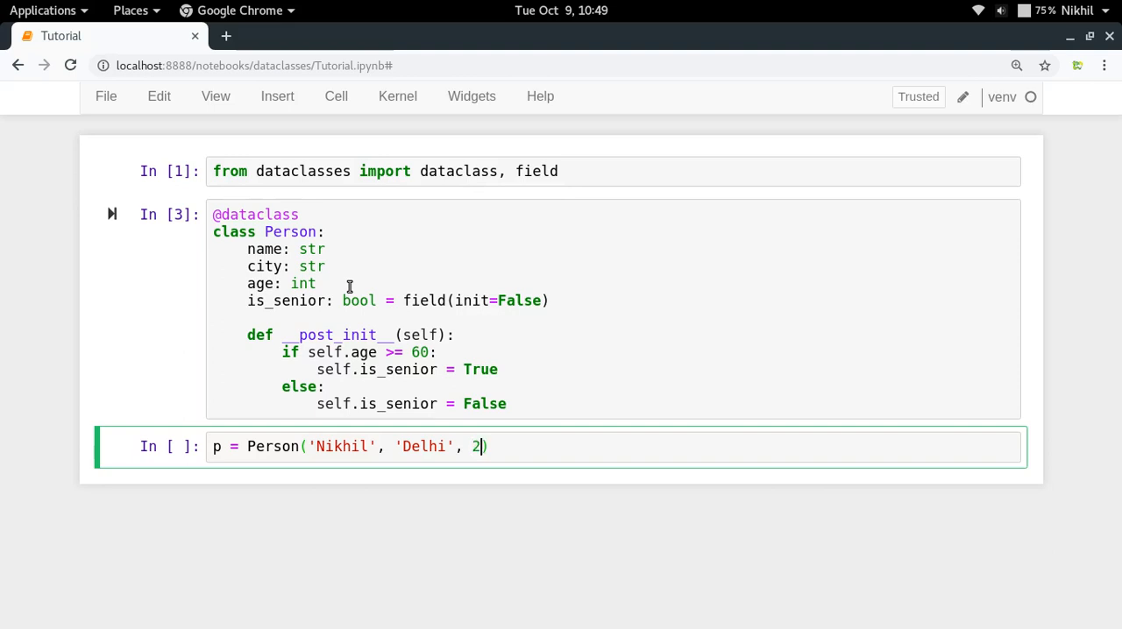
{"action": "type", "text": "5"}
{"action": "type", "text": "p"}
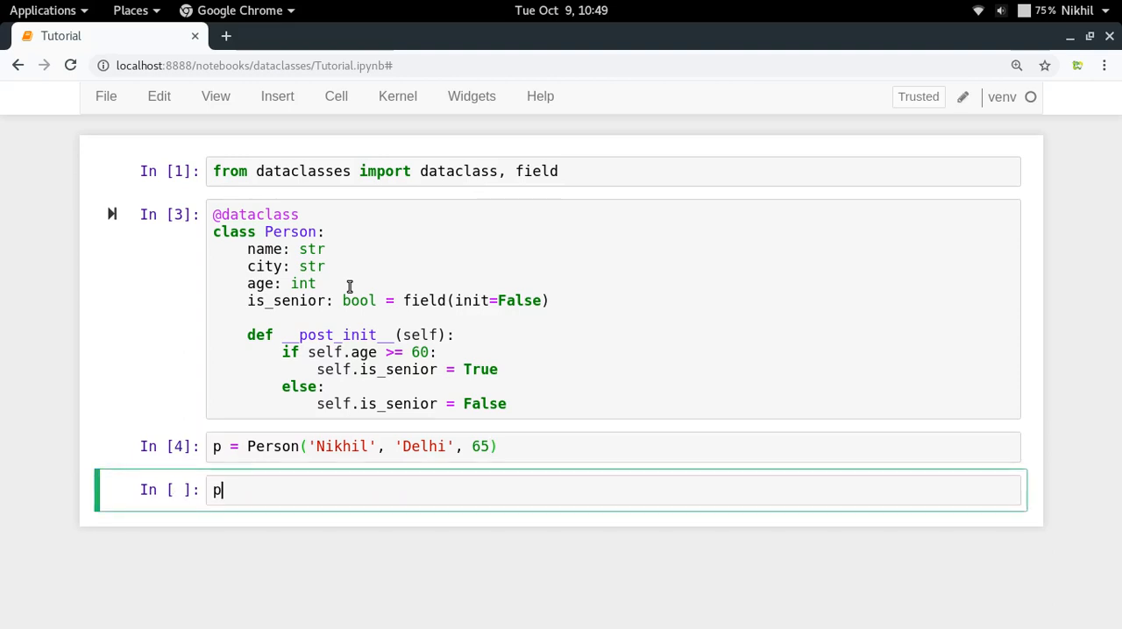
- Evaluate p.is_senior, which outputs True
{"action": "type", "text": ".is_senior"}
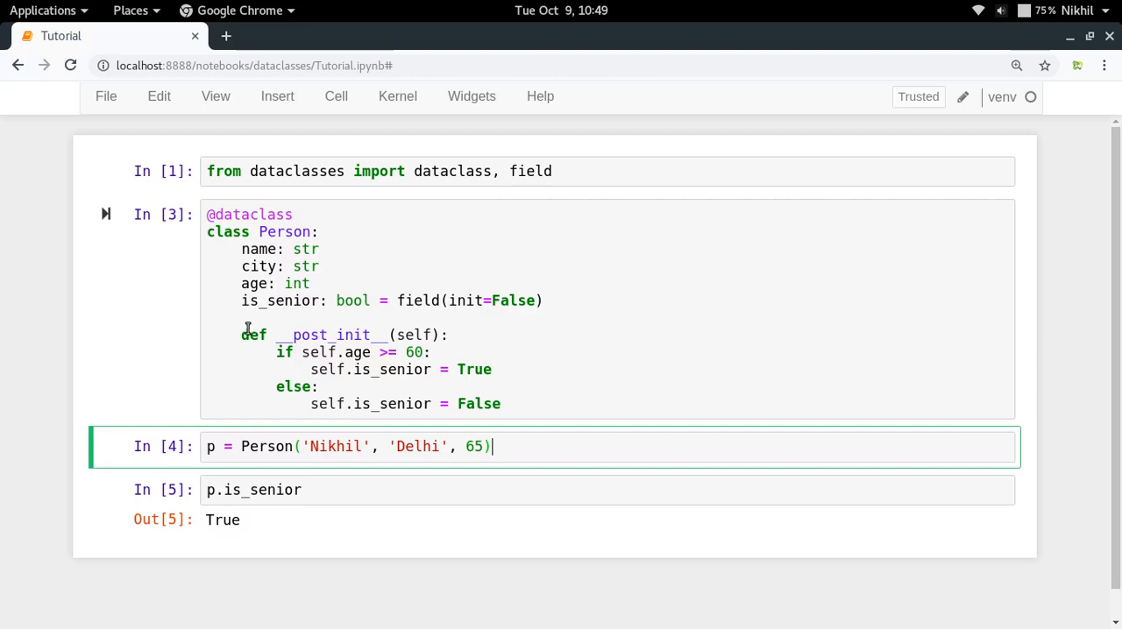
- Highlight the __post_init__ lines to explain them, then save the notebook with Ctrl+S
{"action": "left_click_drag", "start_coordinate": [242, 335], "coordinate": [501, 403]}
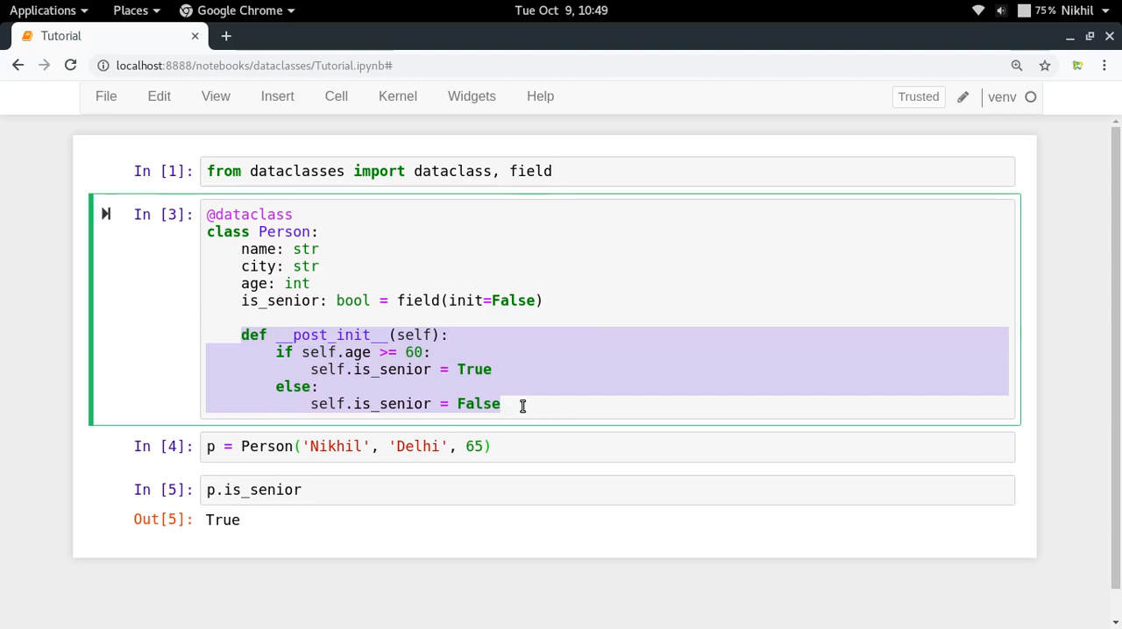
{"action": "left_click", "coordinate": [277, 353]}
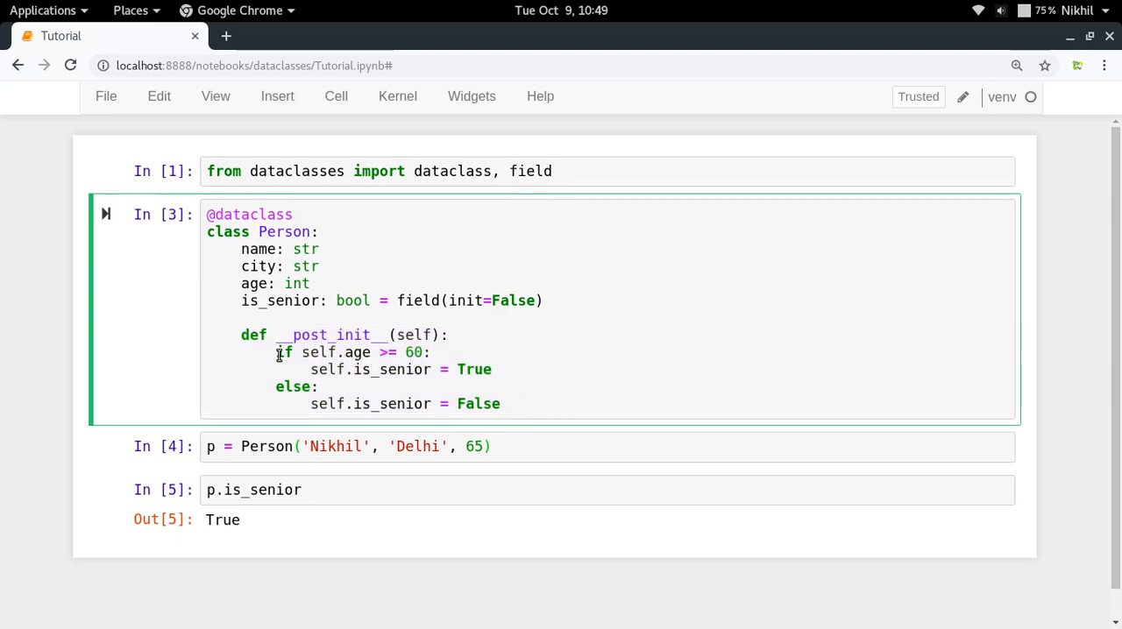
{"action": "left_click", "coordinate": [434, 352]}
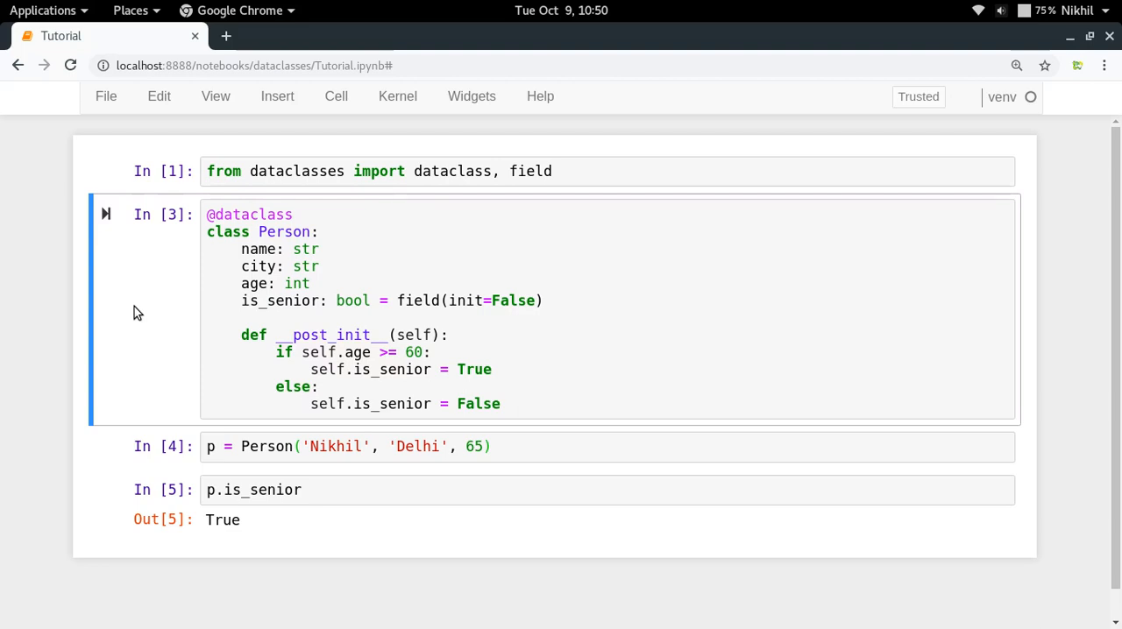
{"action": "key", "text": "ctrl+s"}
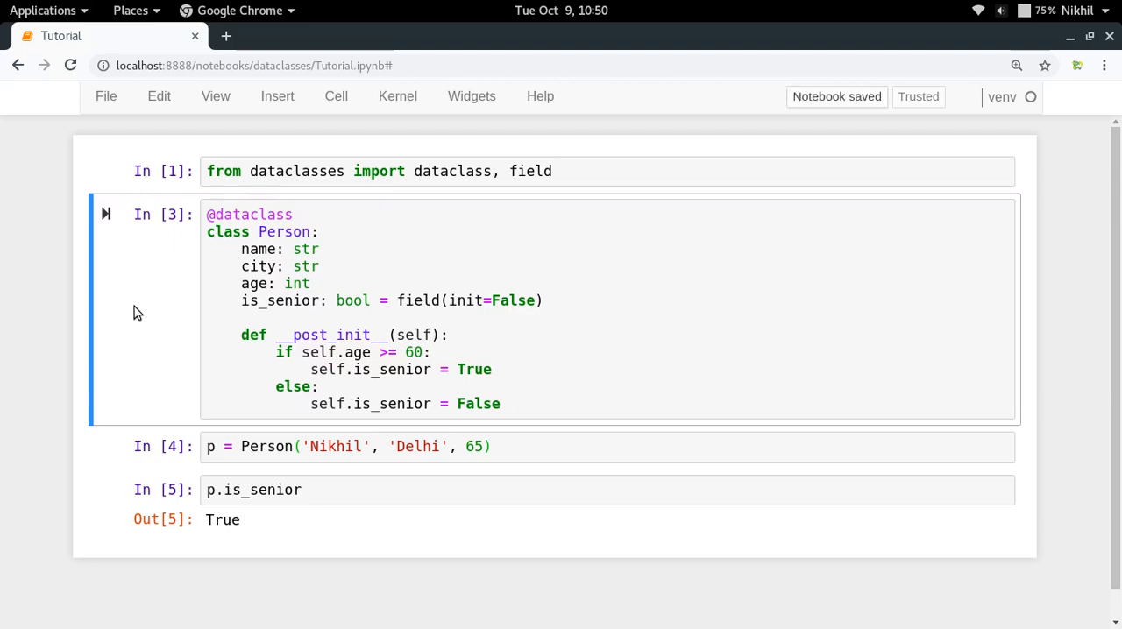